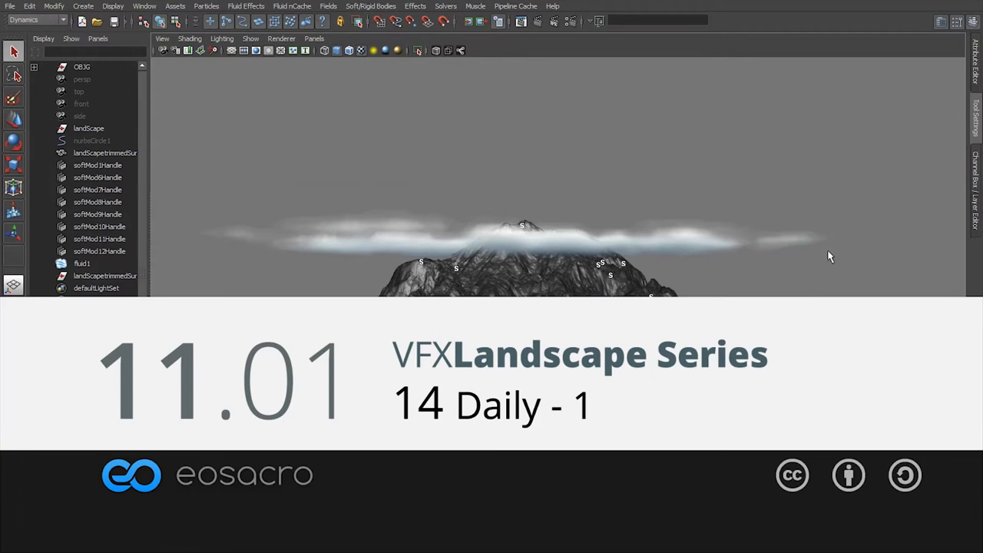
Select the cloud fluid and orbit around the cloud-covered island from above and the side.
left_click(82, 263)
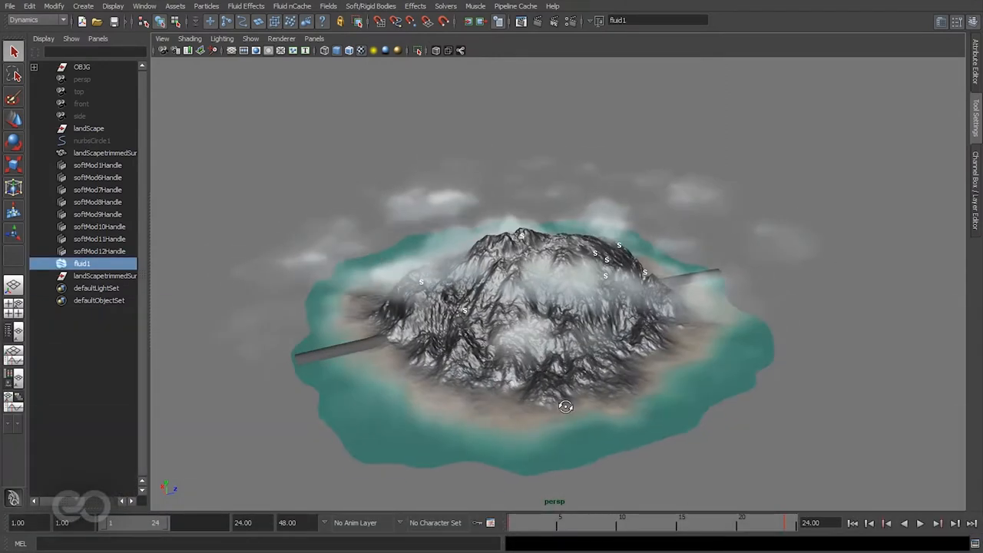
left_click_drag(564, 307, 546, 368)
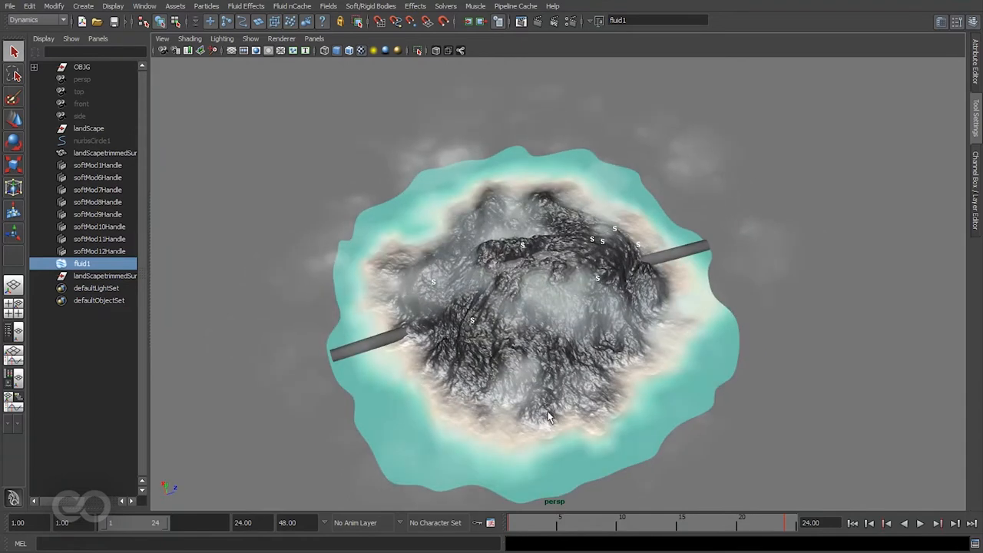
left_click_drag(549, 414, 503, 371)
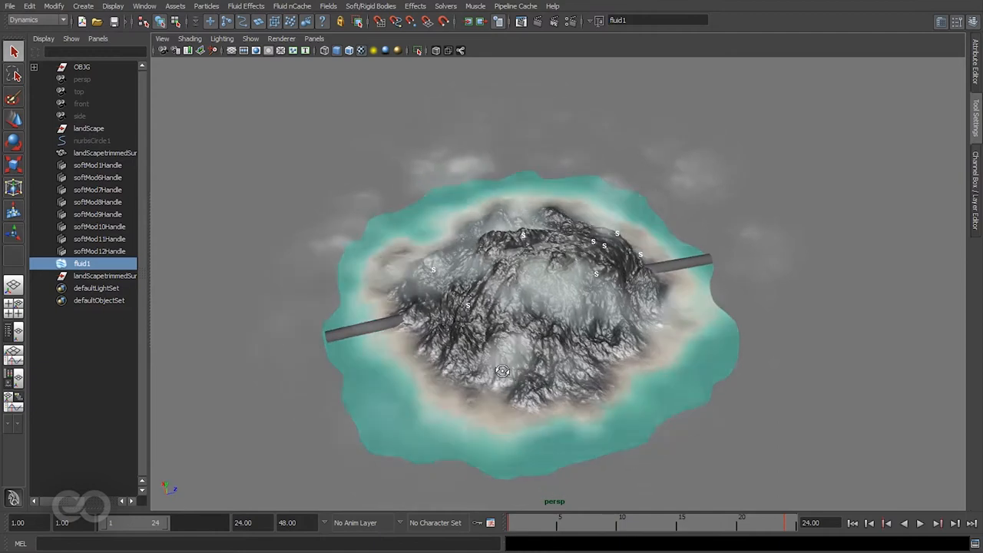
left_click_drag(502, 371, 465, 430)
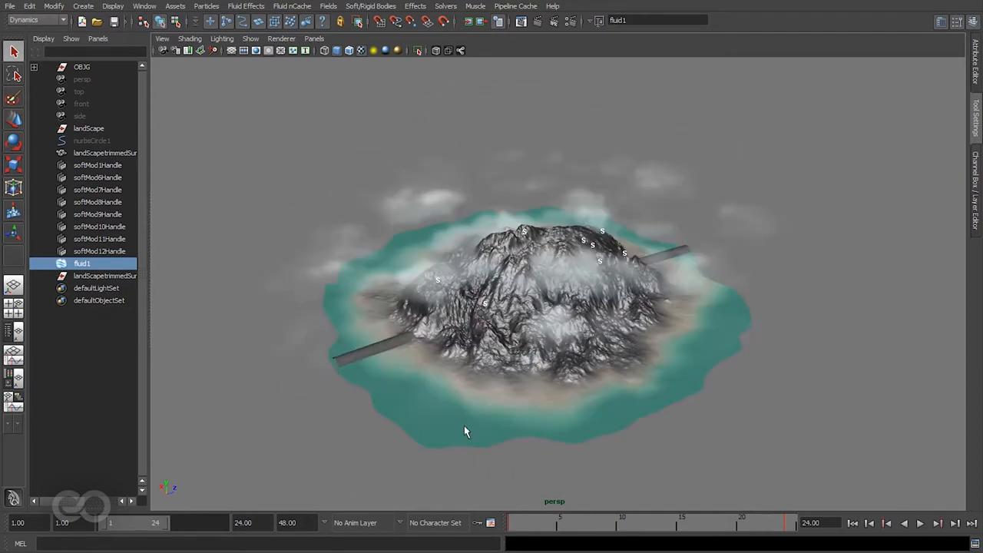
mouse_move(513, 275)
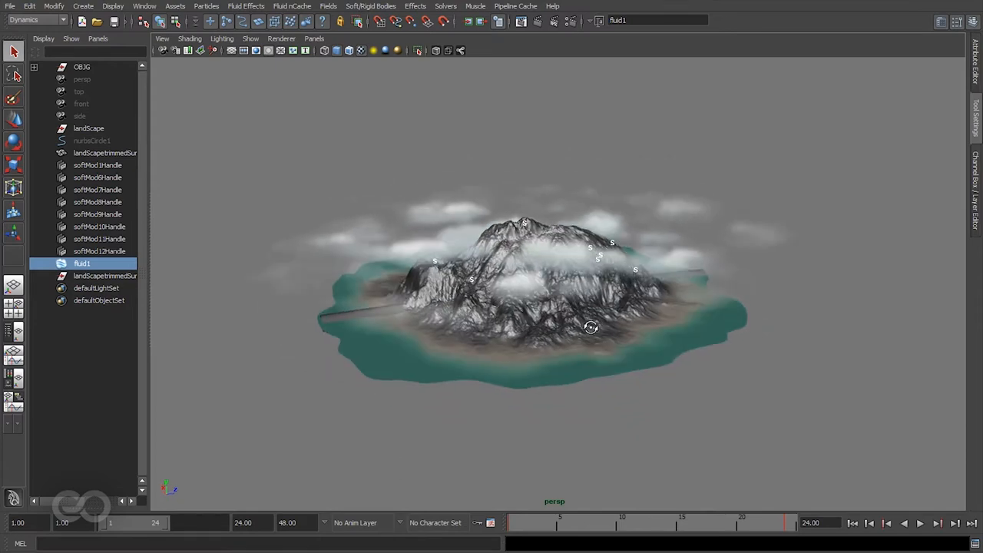
Select the island surface and save the scene over Lnh_Ref_Landscape.ma.
left_click(106, 152)
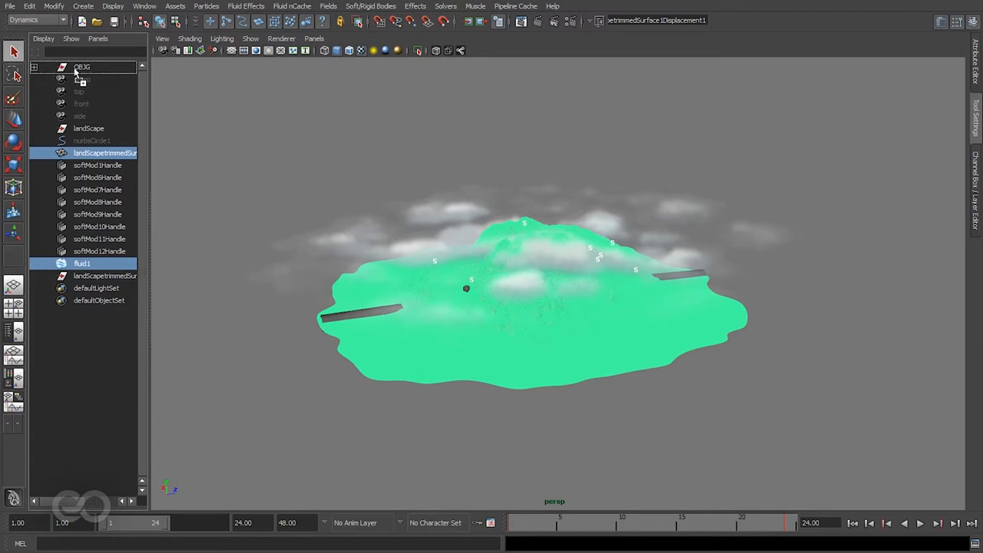
left_click(10, 6)
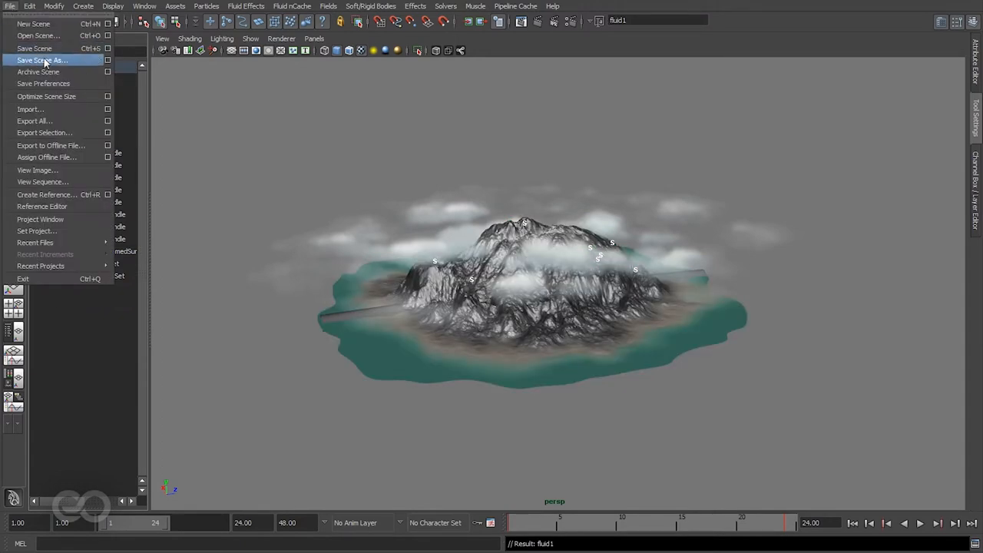
left_click(42, 60)
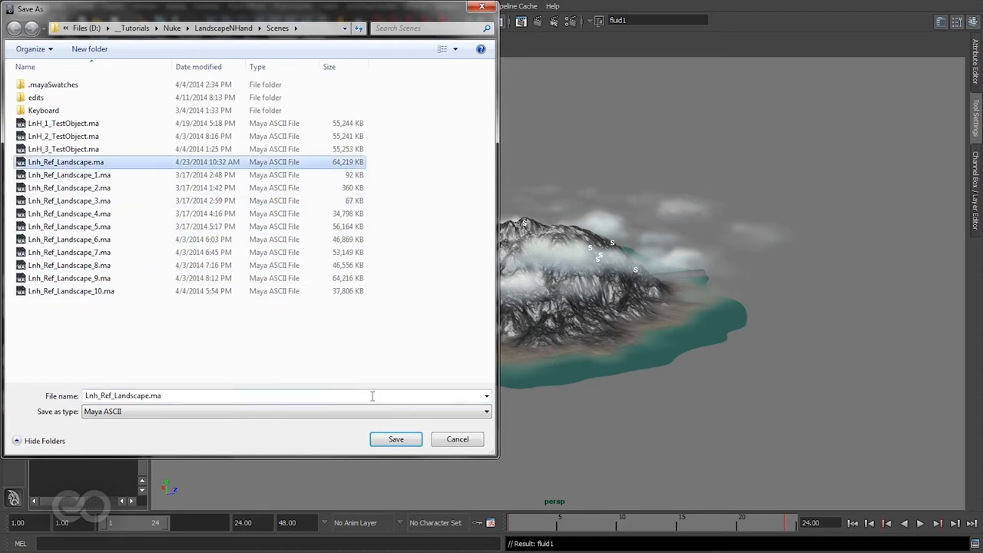
left_click(396, 439)
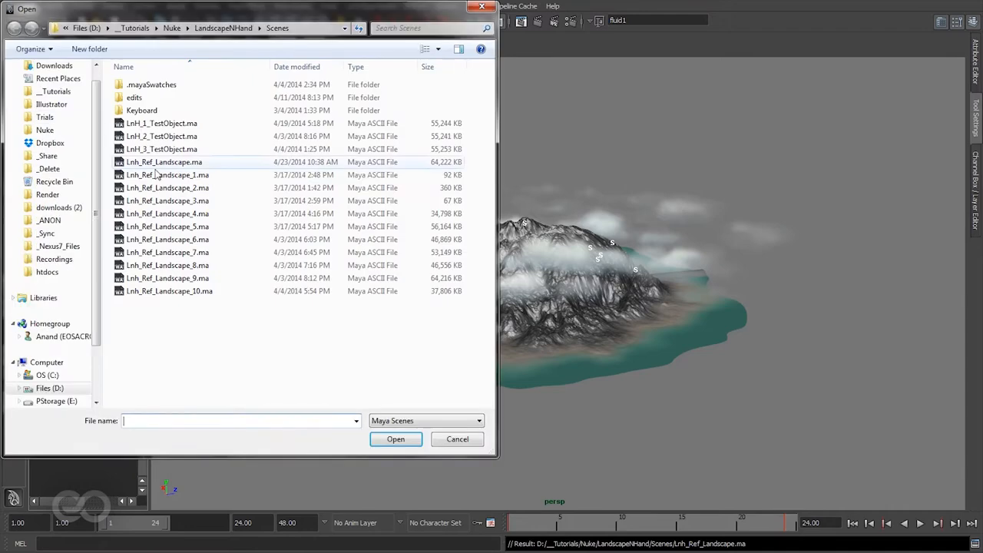
Open the test scene that references the island over the hand footage.
left_click(395, 439)
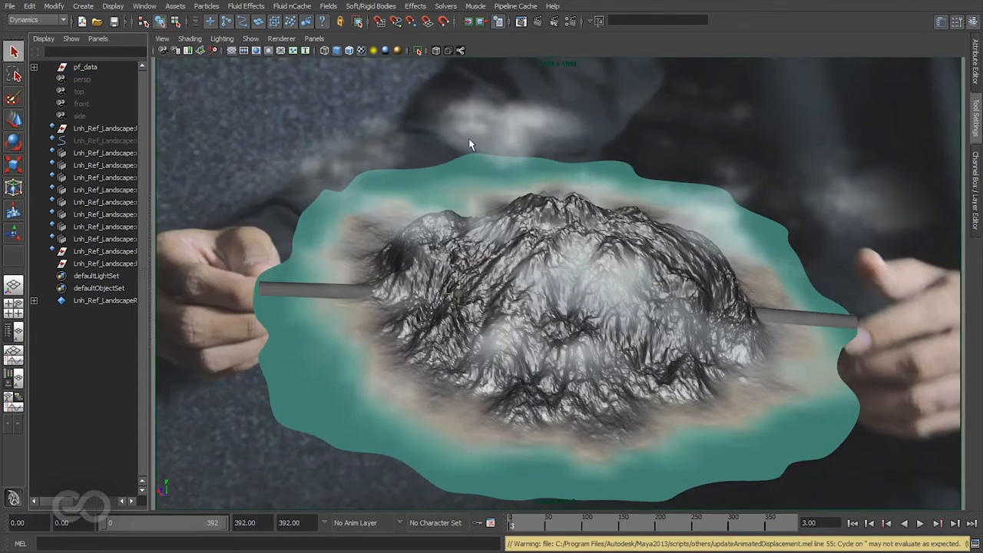
mouse_move(507, 311)
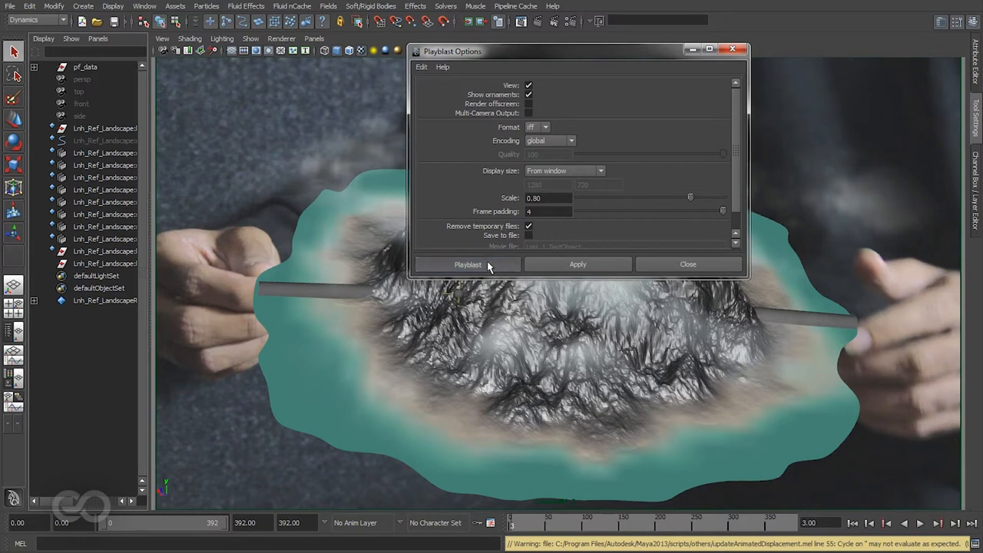
Render the playblast of the island over the hands into FCheck.
left_click(468, 264)
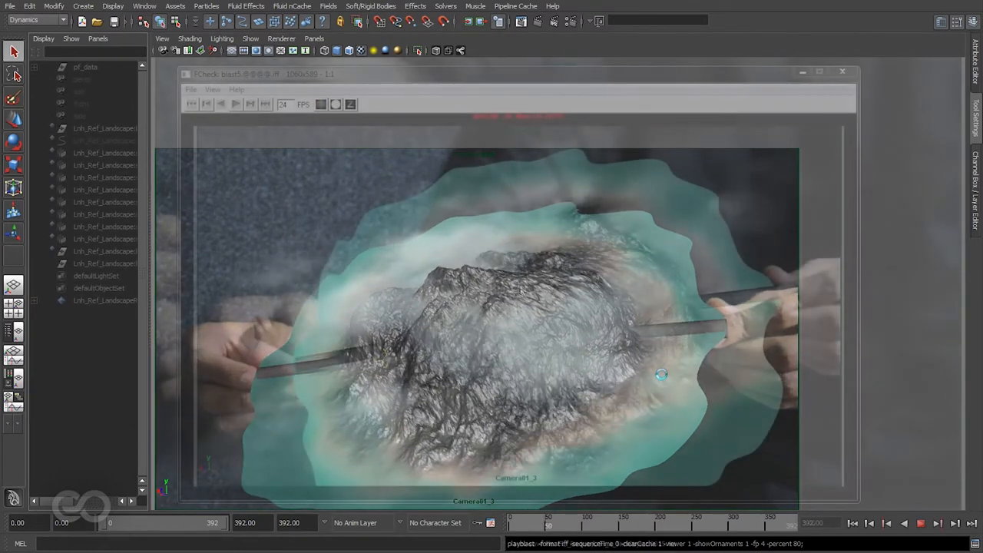
Loop the FCheck playblast of the cloud-covered island held between the hands.
left_click(235, 104)
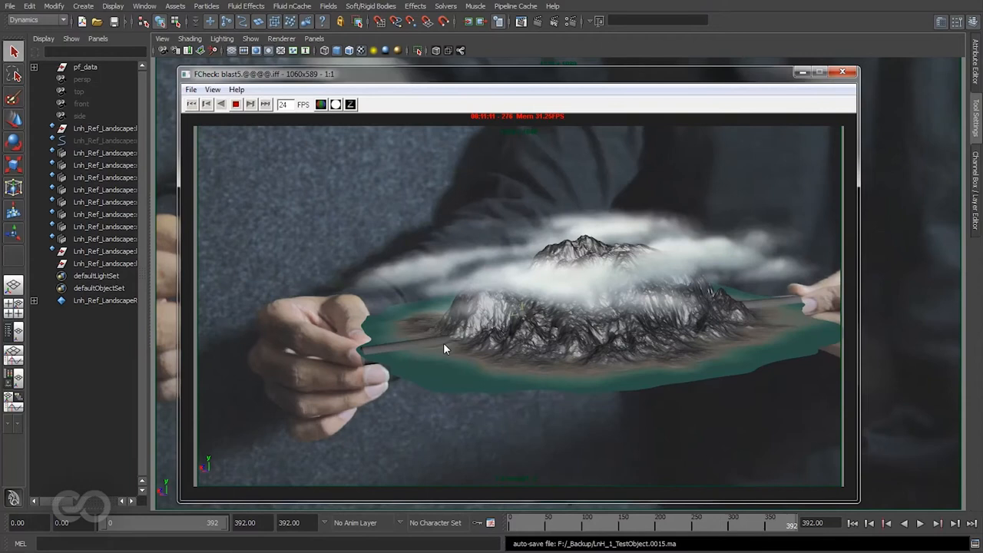
left_click(235, 104)
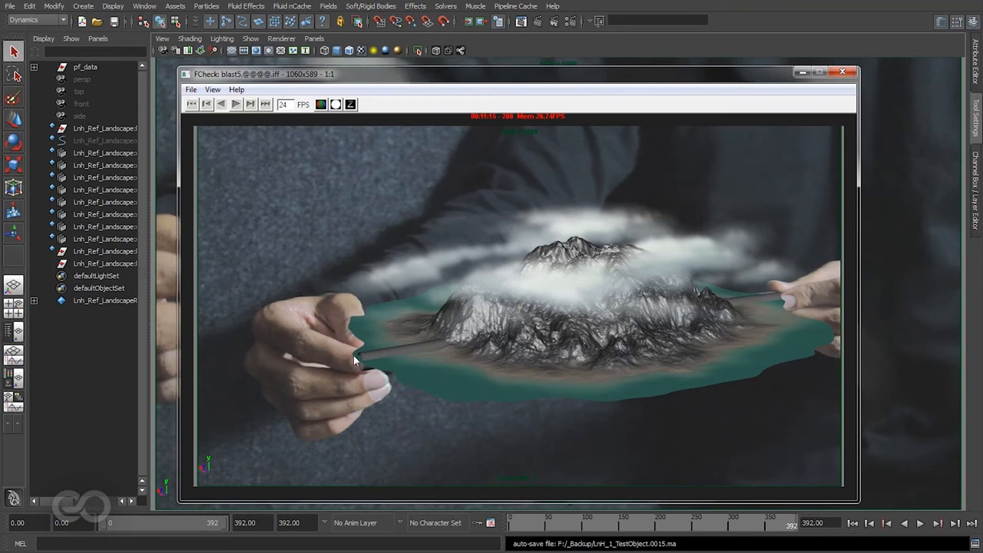
mouse_move(370, 356)
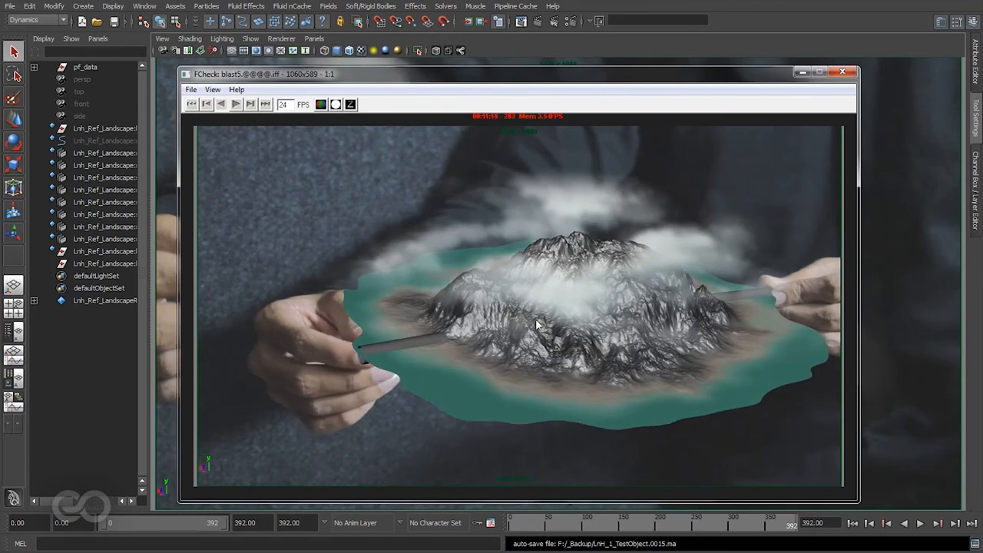
Stop FCheck playback on the frame where the island edge meets the left fingers.
left_click(235, 103)
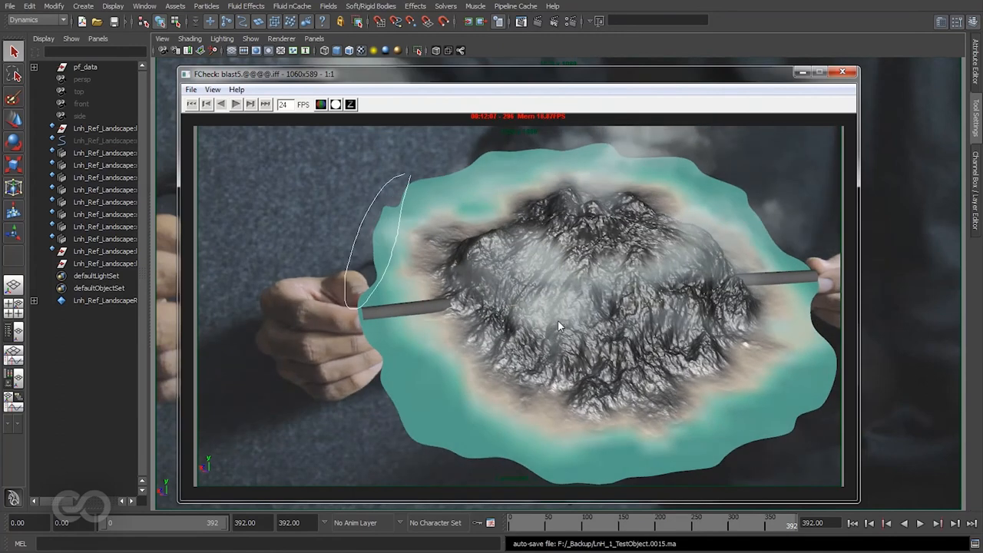
mouse_move(384, 280)
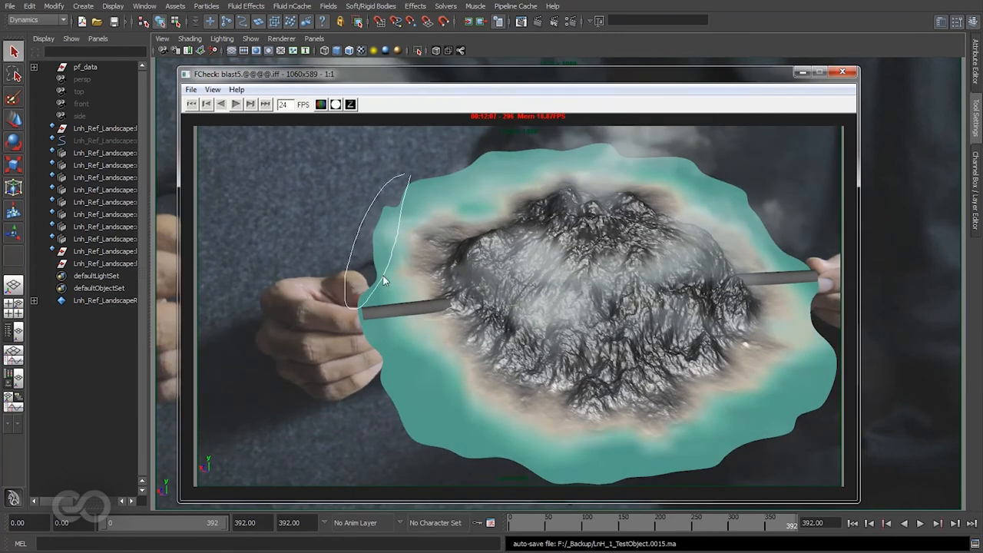